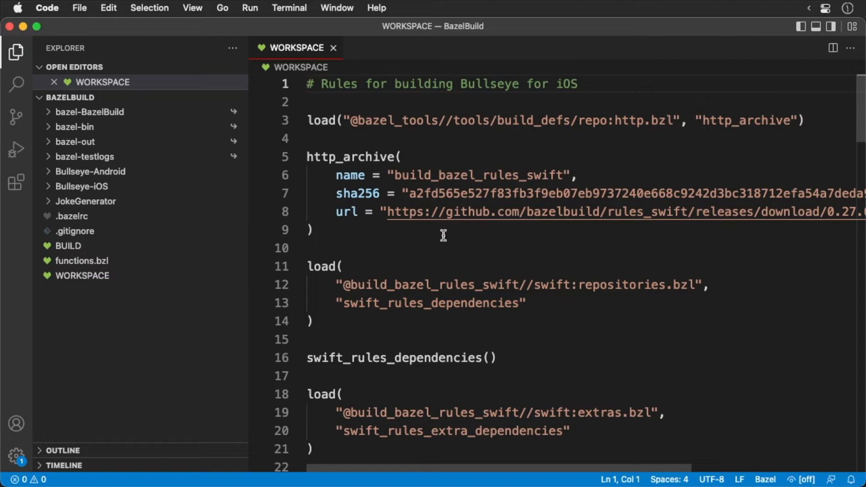
- Open the Bullseye-iOS BUILD file beside WORKSPACE
{"action": "left_click", "coordinate": [82, 186]}
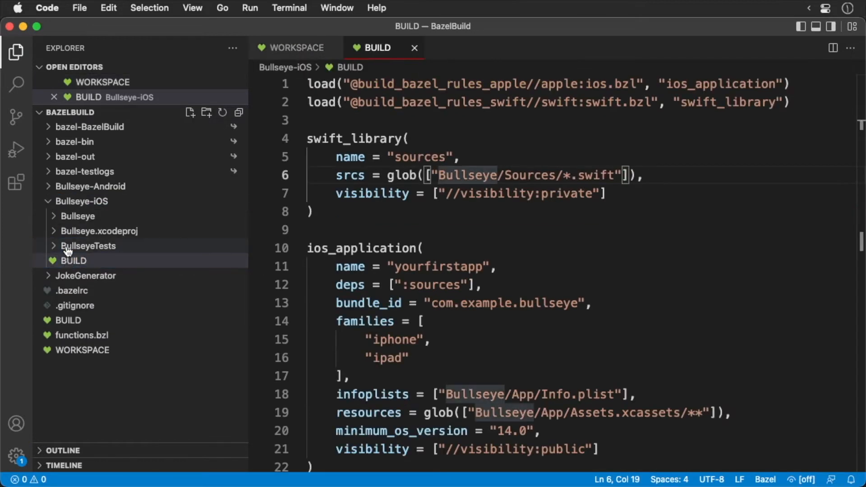
{"action": "mouse_move", "coordinate": [73, 259]}
{"action": "type", "text": "swift_library("}
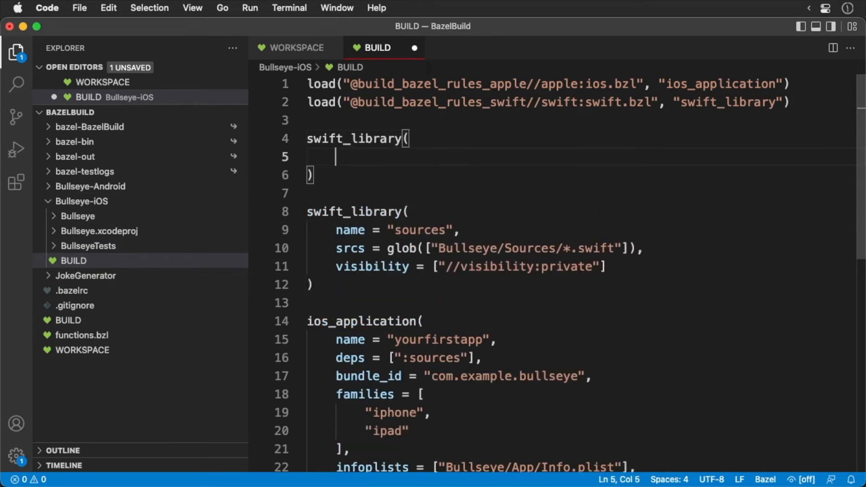
- Start a swift_library "tests" globbing BullseyeTests/*.swift with private visibility
{"action": "type", "text": "name = \"tests\","}
{"action": "type", "text": "srcs ="}
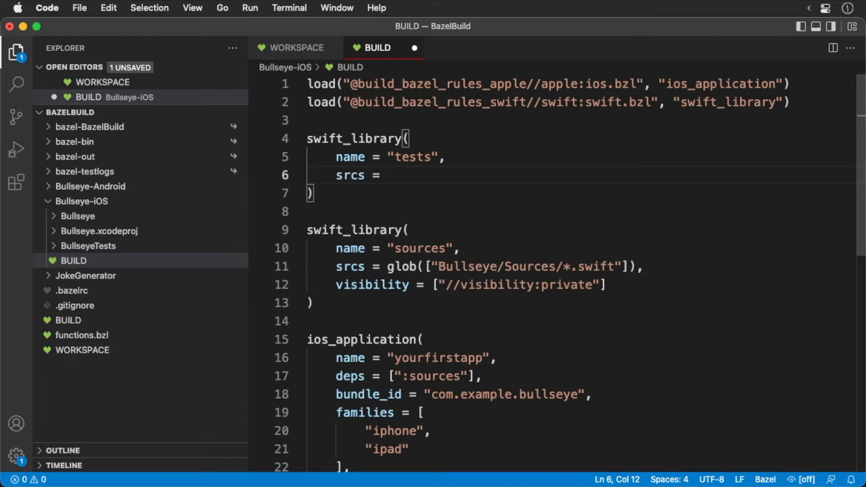
{"action": "type", "text": "glob()"}
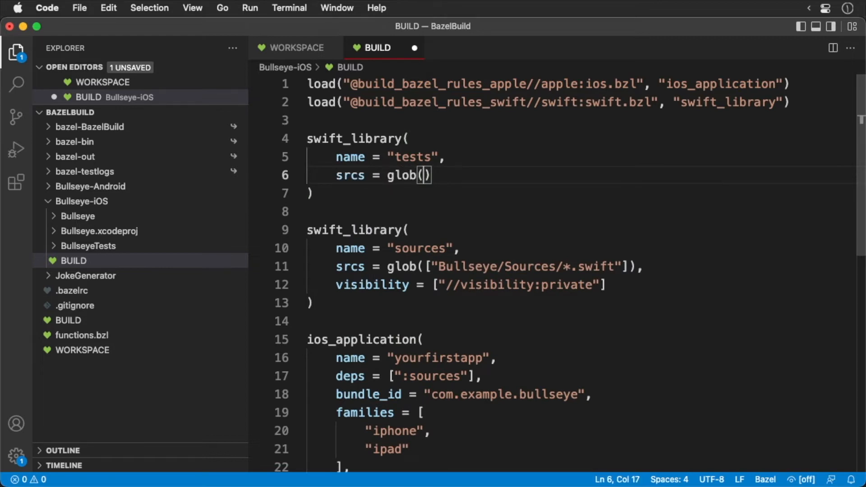
{"action": "type", "text": "[\"Bullsey\""}
{"action": "type", "text": "visibility ="}
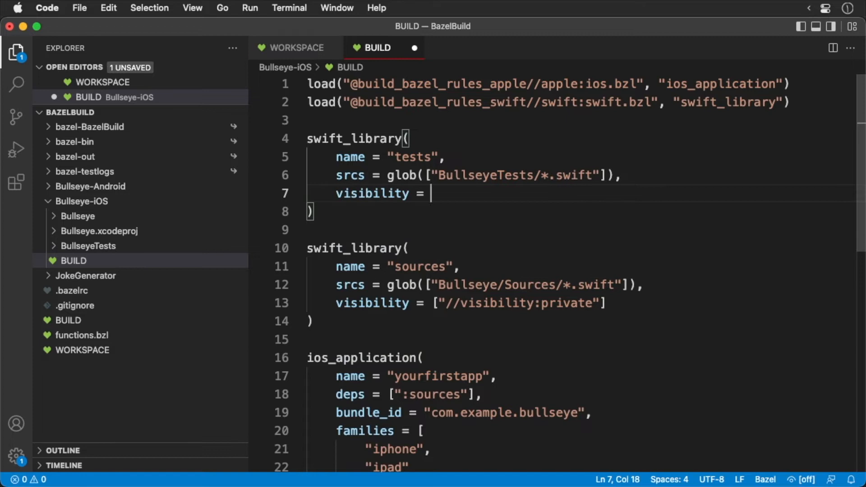
{"action": "type", "text": "[\"//visibilit\"]"}
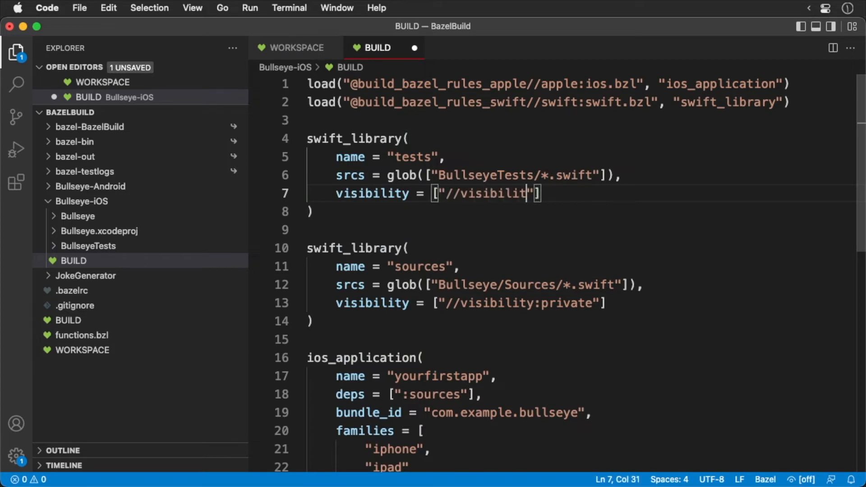
{"action": "type", "text": "y:private"}
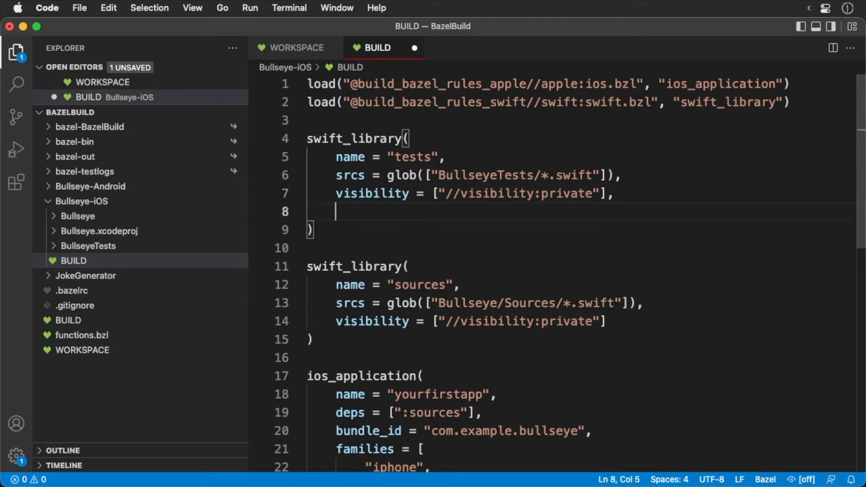
- Give the tests library deps ":sources" and module_name "BullseyeTests"
{"action": "type", "text": "deps = [\"\"]"}
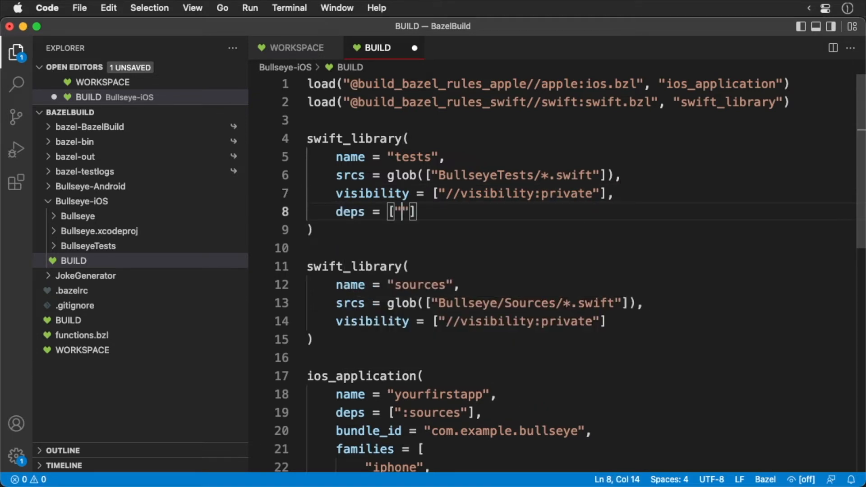
{"action": "type", "text": ":sources"}
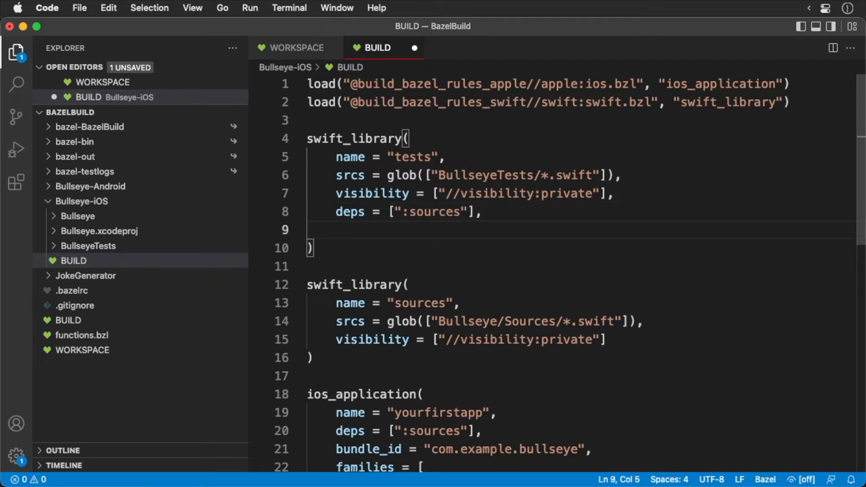
{"action": "type", "text": "module_na"}
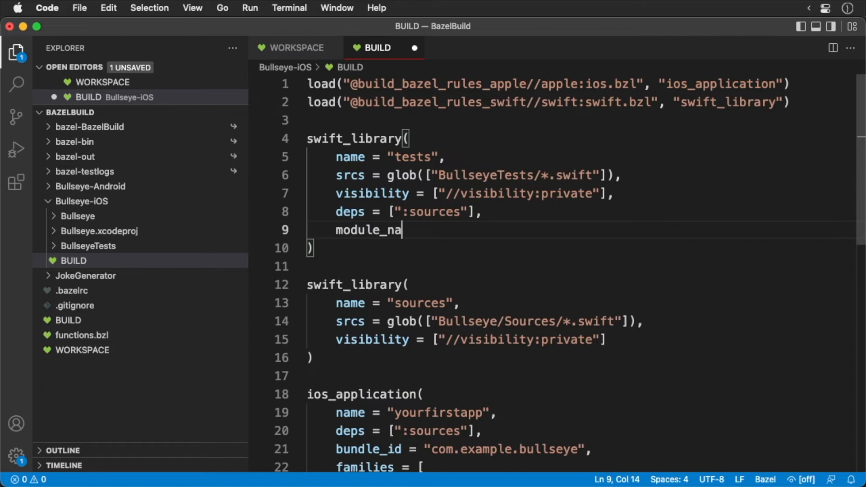
{"action": "type", "text": "me = \"BullseyeTests"}
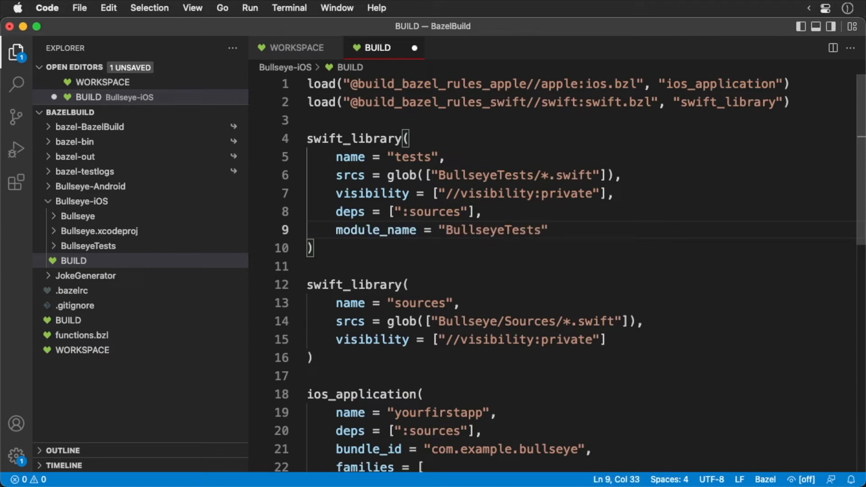
{"action": "key", "text": "cmd+space"}
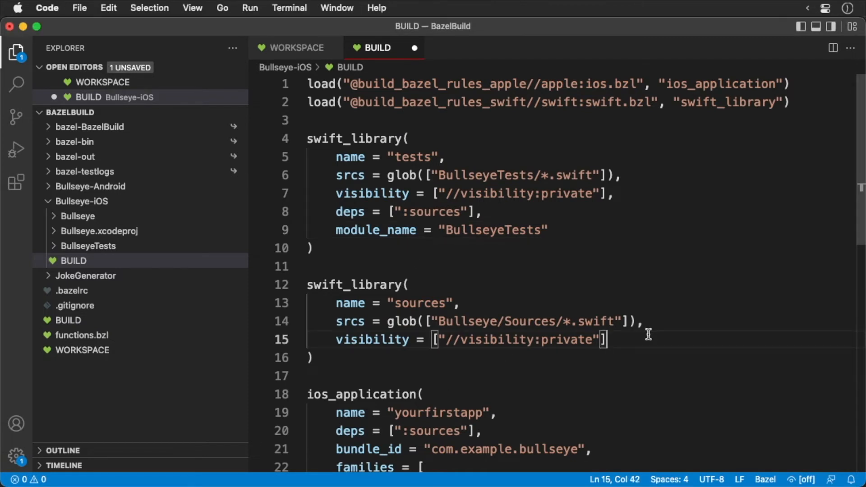
- Add module_name "Bullseye" to sources and ios_unit_test to the Apple rules load
{"action": "type", "text": "module_"}
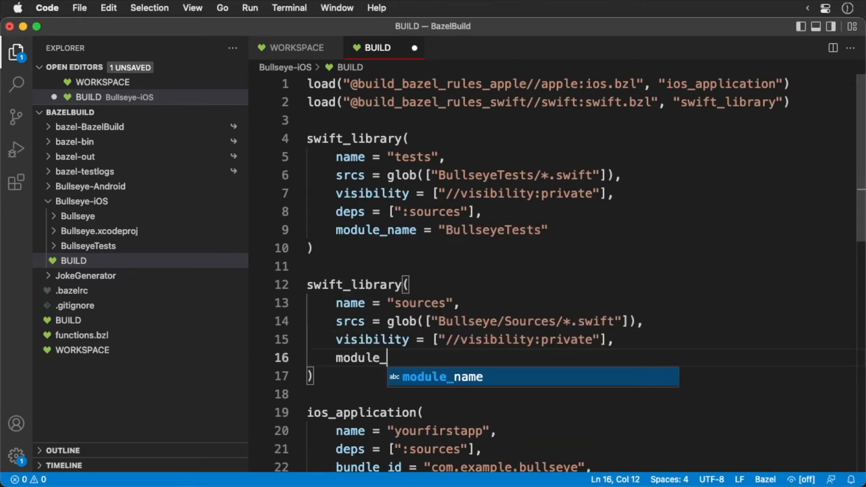
{"action": "type", "text": "name = \"Bullseye\""}
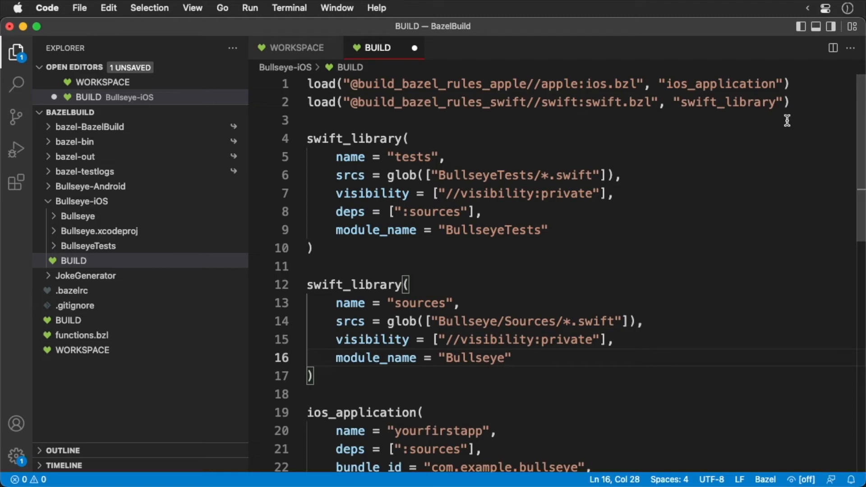
{"action": "left_click", "coordinate": [780, 83]}
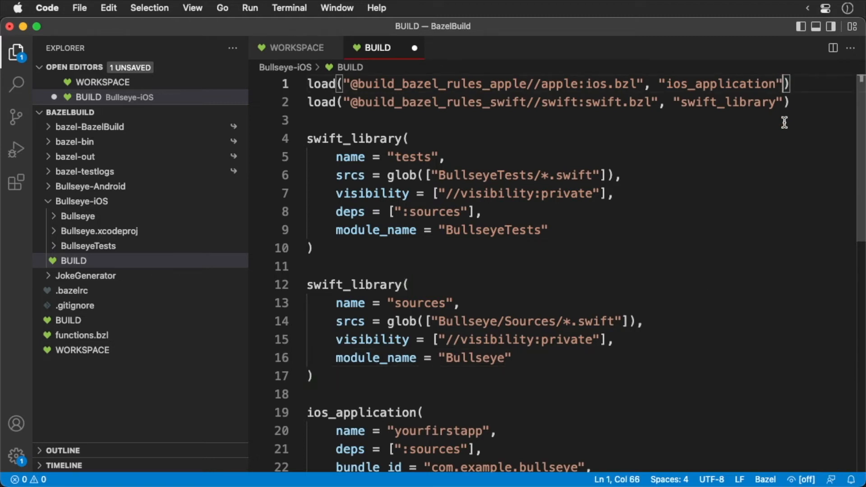
{"action": "type", "text": ", \"ios_unit_test"}
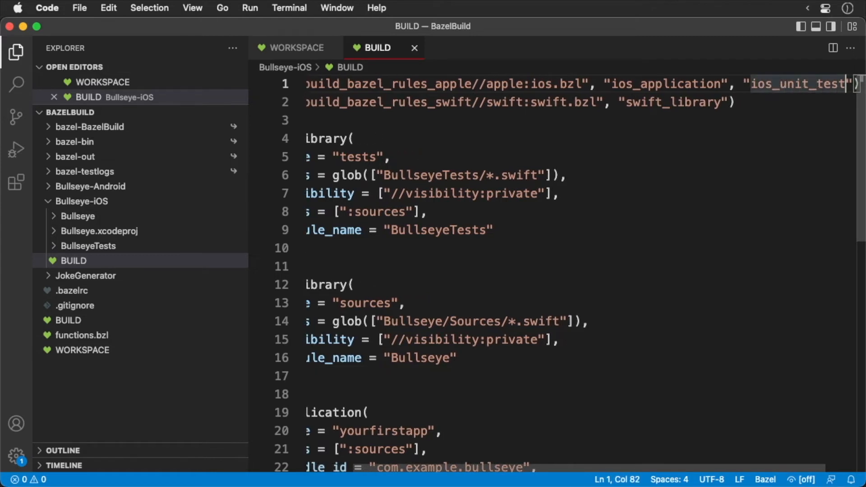
- Add an ios_unit_test named "iostests" with minimum_os_version "14.0"
{"action": "scroll", "scroll_direction": "down", "scroll_amount": 3}
{"action": "type", "text": "ios_unit_test("}
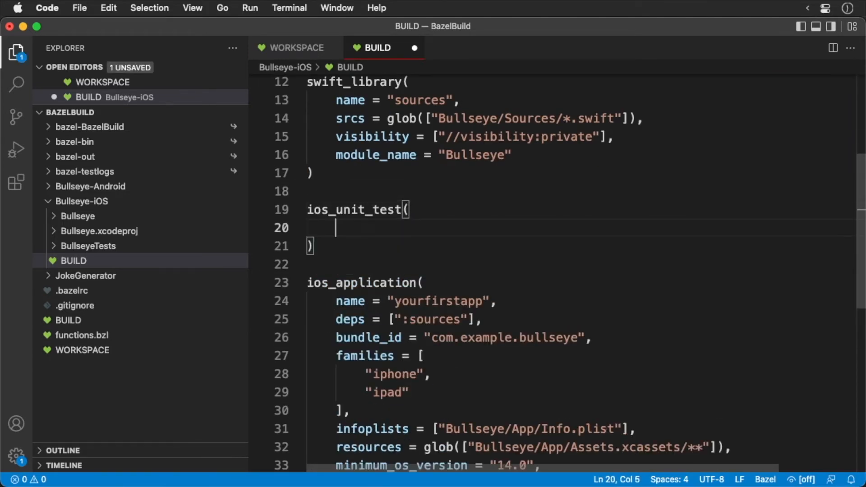
{"action": "type", "text": "name ="}
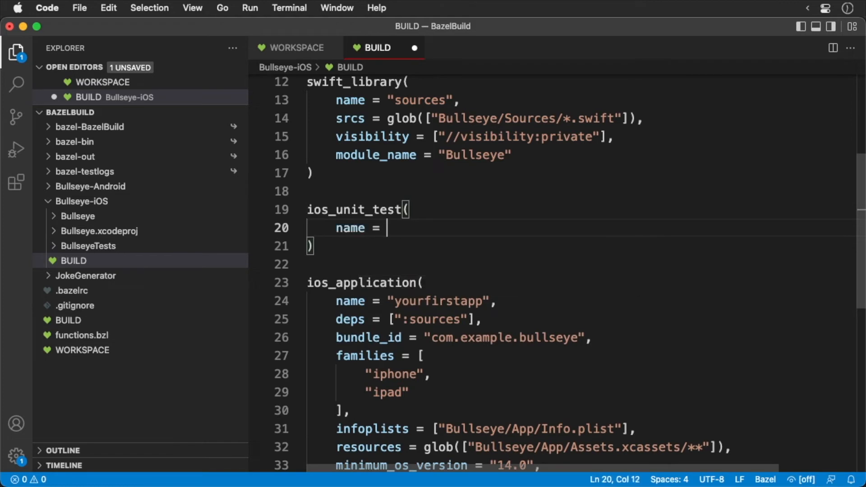
{"action": "type", "text": "\"iostests\","}
{"action": "type", "text": "deps = [\":tests\"],"}
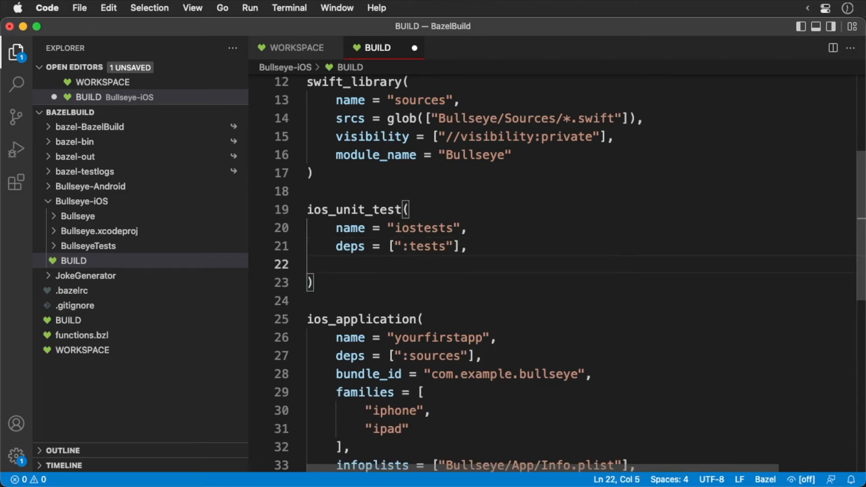
{"action": "type", "text": "minimum_os_version"}
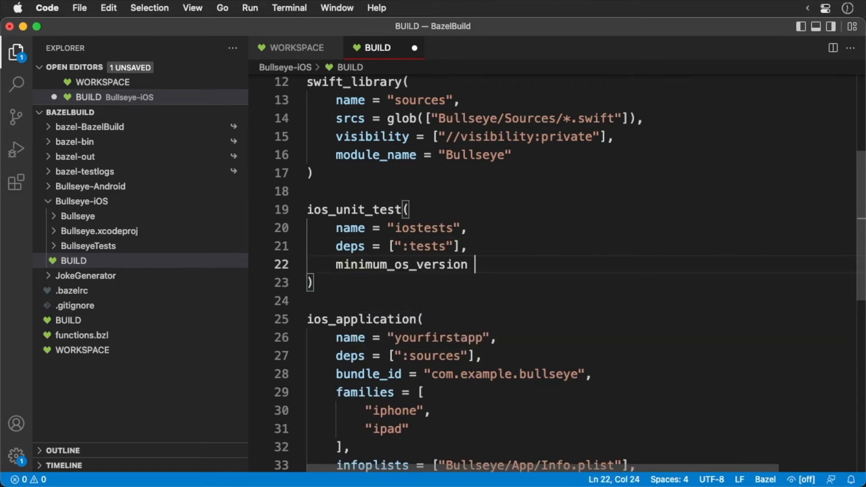
{"action": "type", "text": "= \"14.0\","}
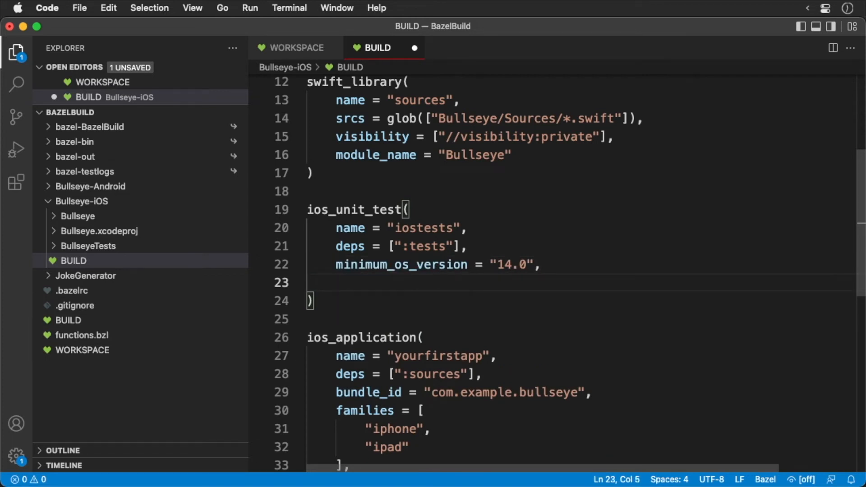
- Set the unit test's test_host to ":yourfirstapp" and save BUILD
{"action": "type", "text": "test_host"}
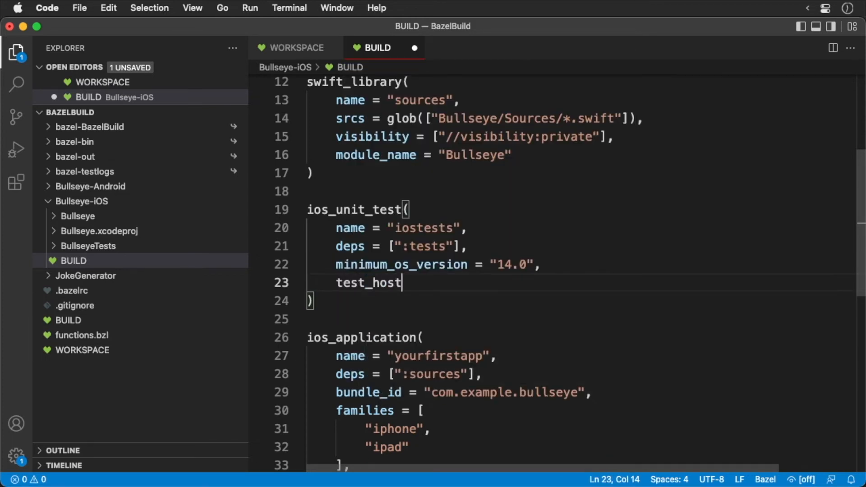
{"action": "type", "text": "= \":yo"}
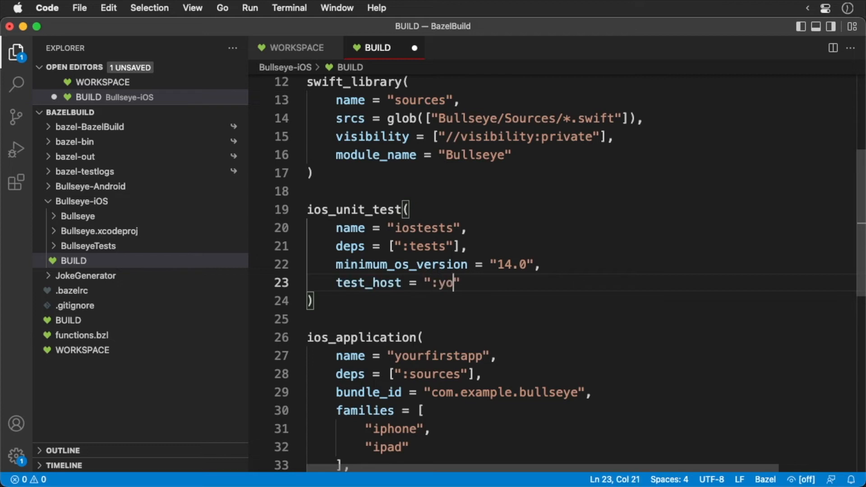
{"action": "type", "text": "urfirstapp"}
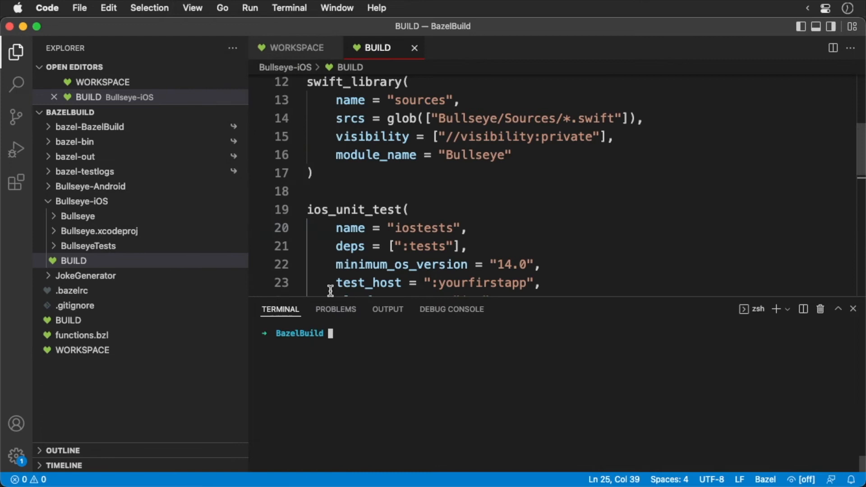
- Start a bazel build //Bullseye-iOS:ios command in the terminal
{"action": "type", "text": "ba"}
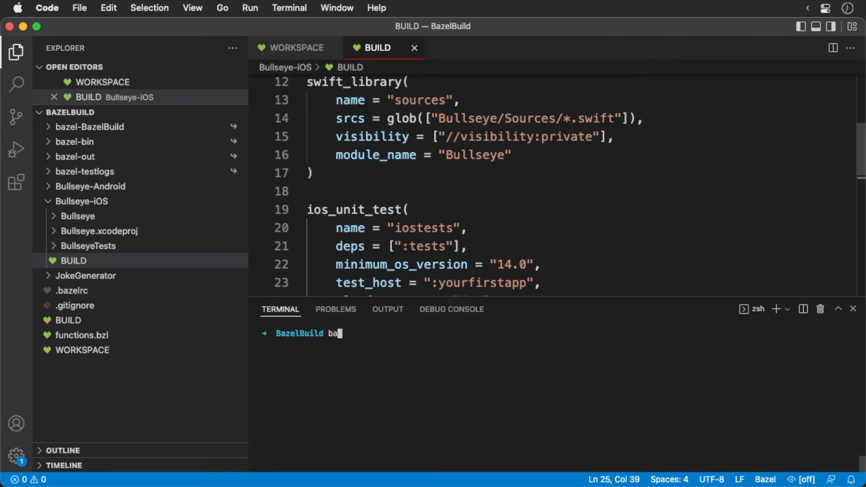
{"action": "type", "text": "zel build"}
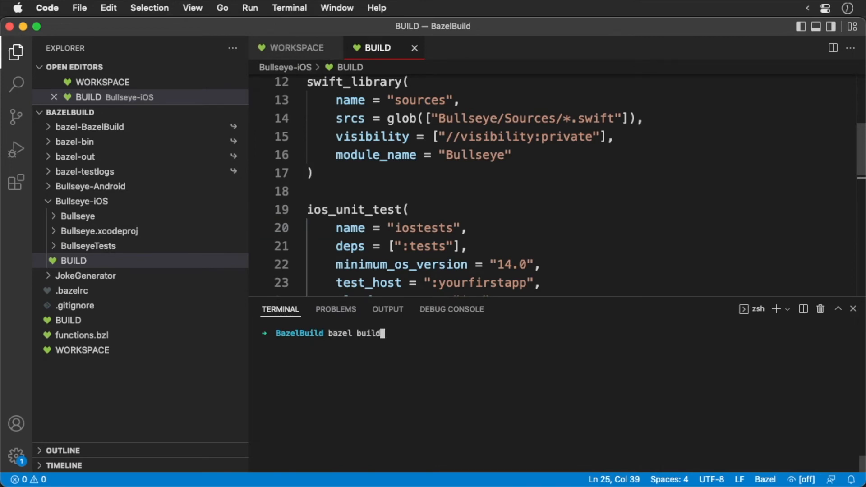
{"action": "type", "text": "//Bullseye-"}
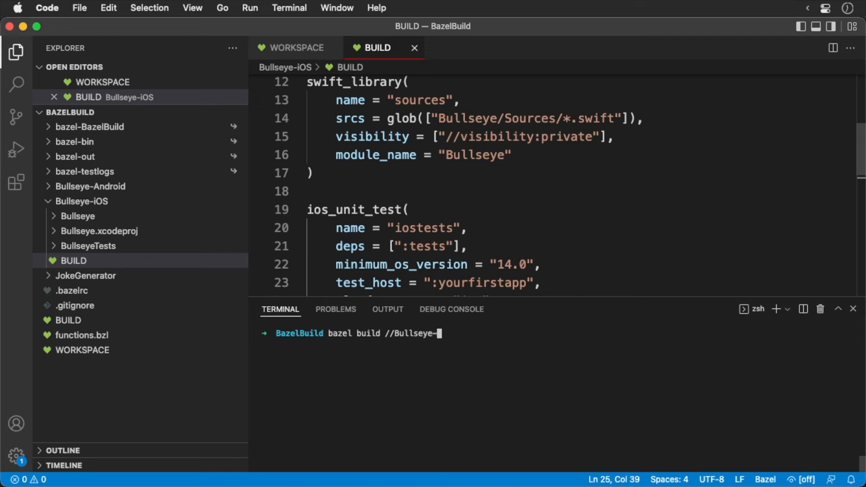
{"action": "type", "text": "iOS:ios"}
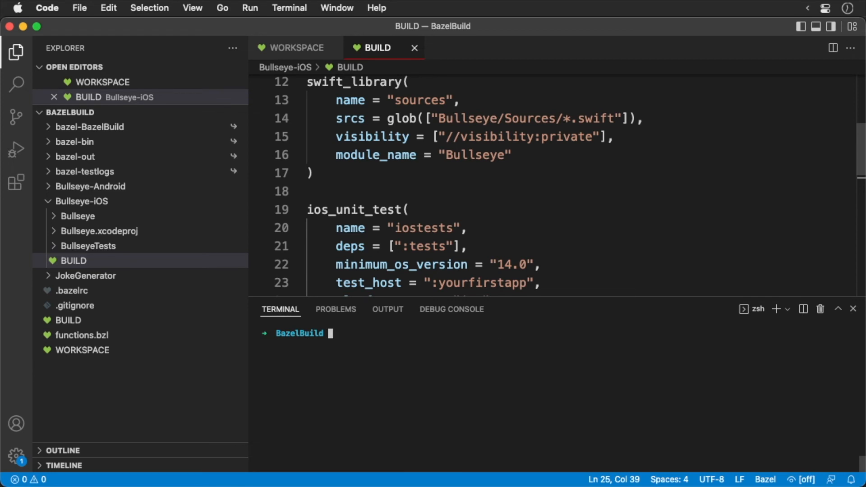
- Run bazel test //Bullseye-iOS:iostests in the terminal
{"action": "type", "text": "bazel"}
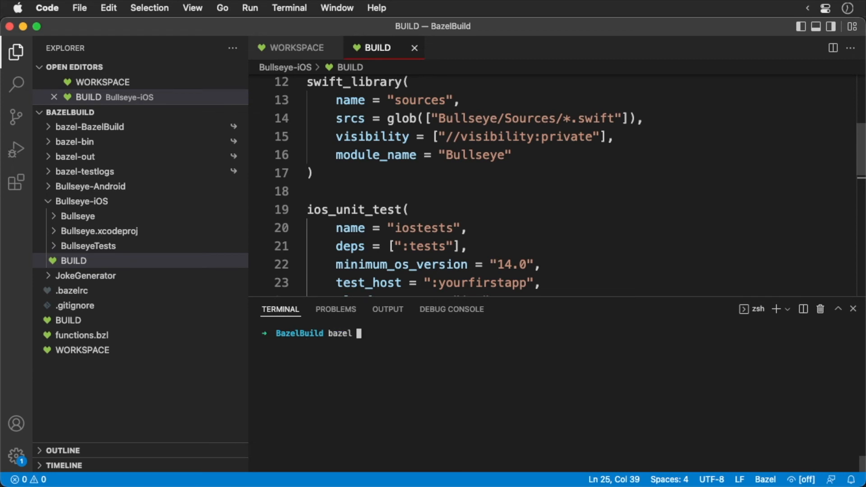
{"action": "type", "text": "test //"}
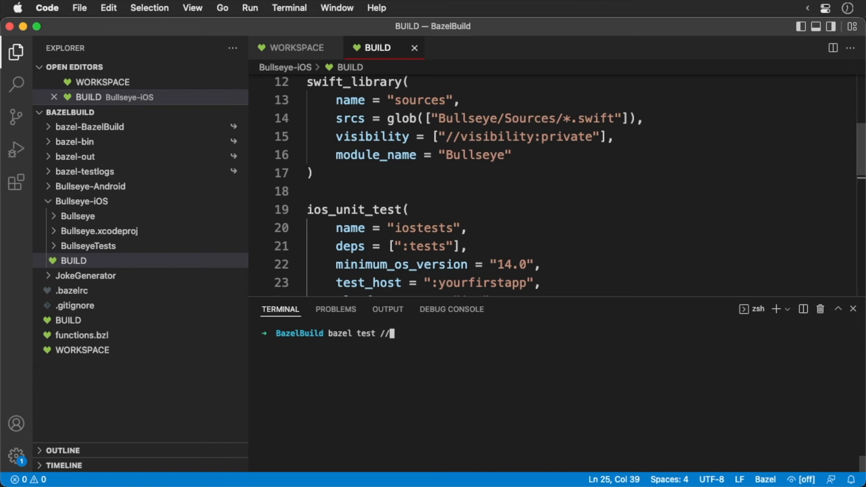
{"action": "type", "text": "Bulls"}
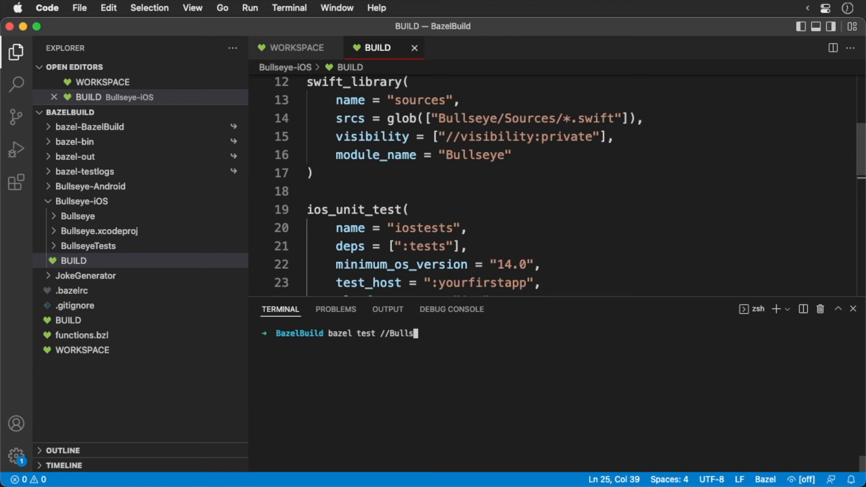
{"action": "type", "text": "eye-i"}
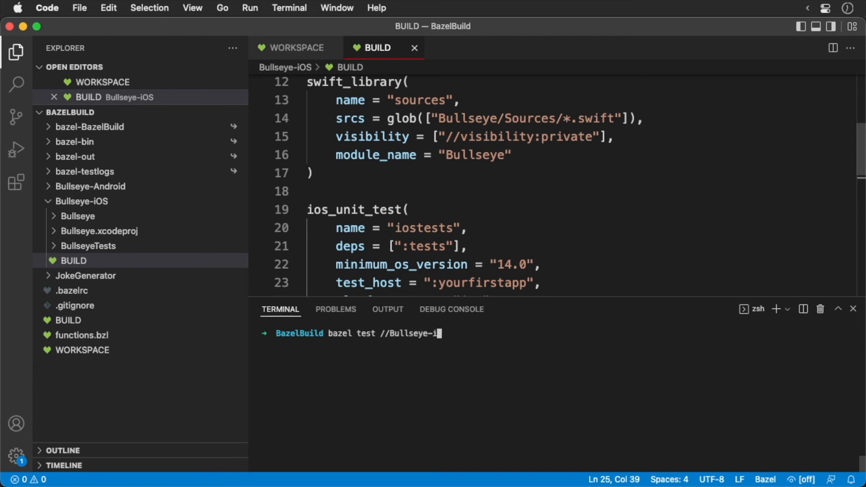
{"action": "type", "text": "OS:"}
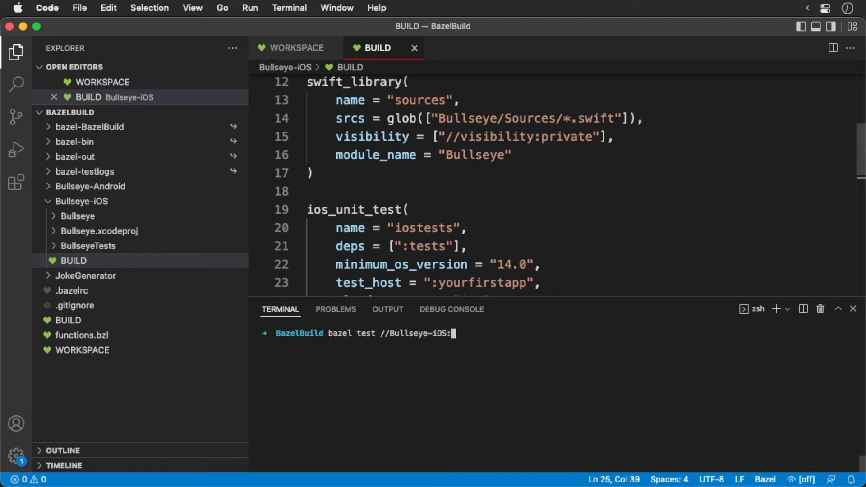
{"action": "type", "text": "iostests"}
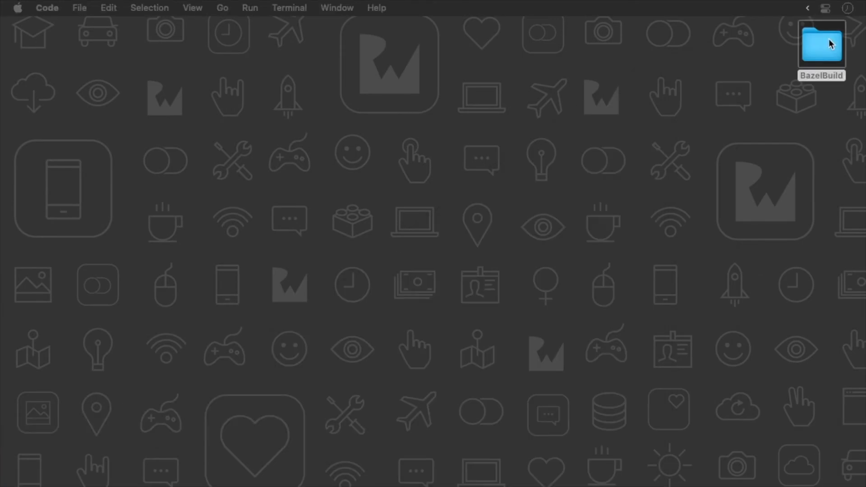
- Navigate BazelBuild > iostests > test.outputs > outputs and select test.xcresult
{"action": "double_click", "coordinate": [820, 44]}
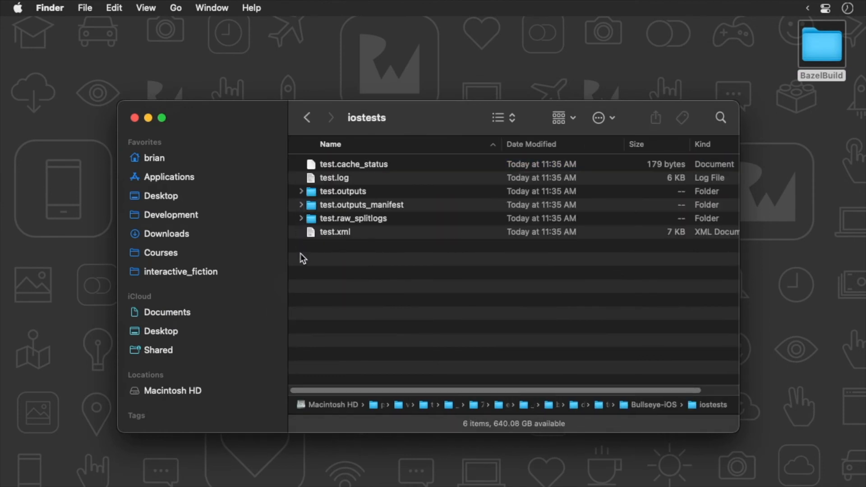
{"action": "double_click", "coordinate": [343, 191]}
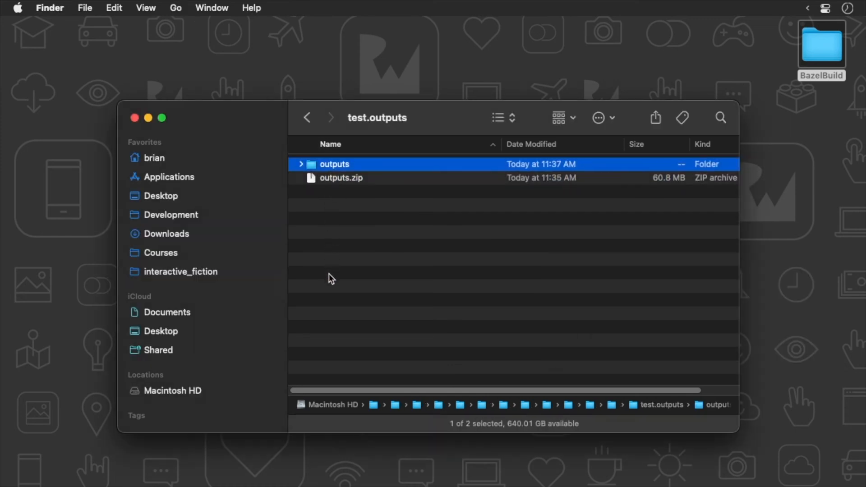
{"action": "mouse_move", "coordinate": [326, 168]}
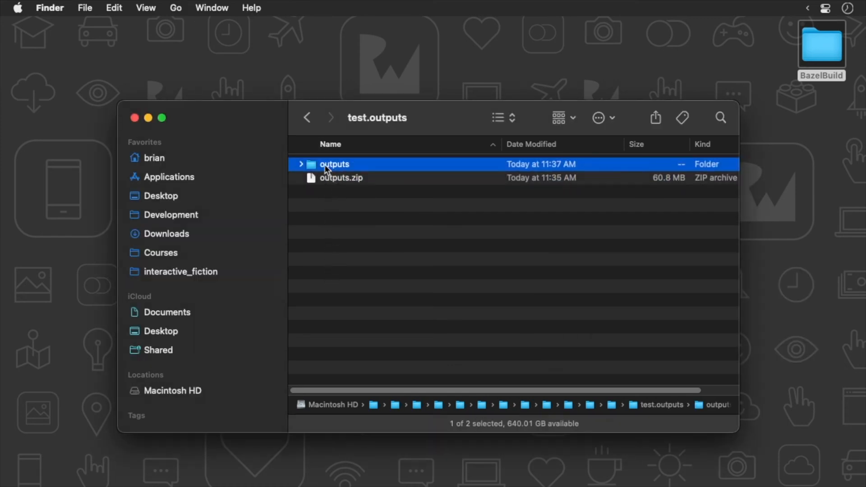
{"action": "double_click", "coordinate": [335, 164]}
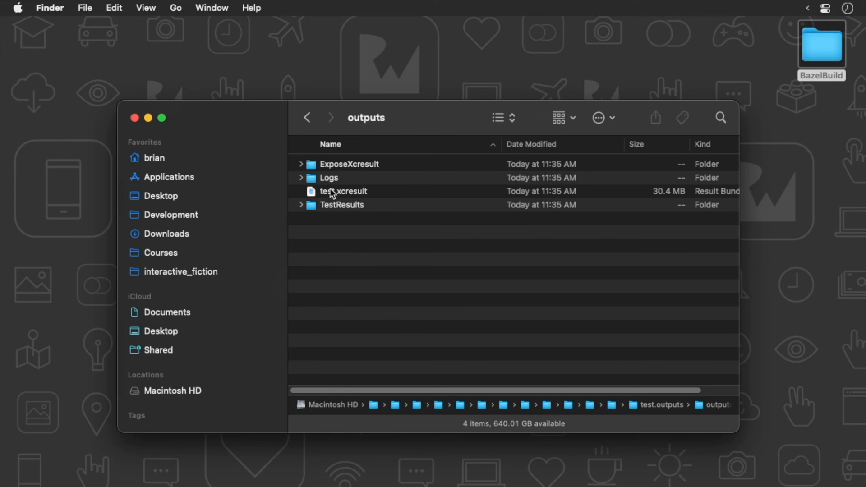
{"action": "left_click", "coordinate": [342, 191]}
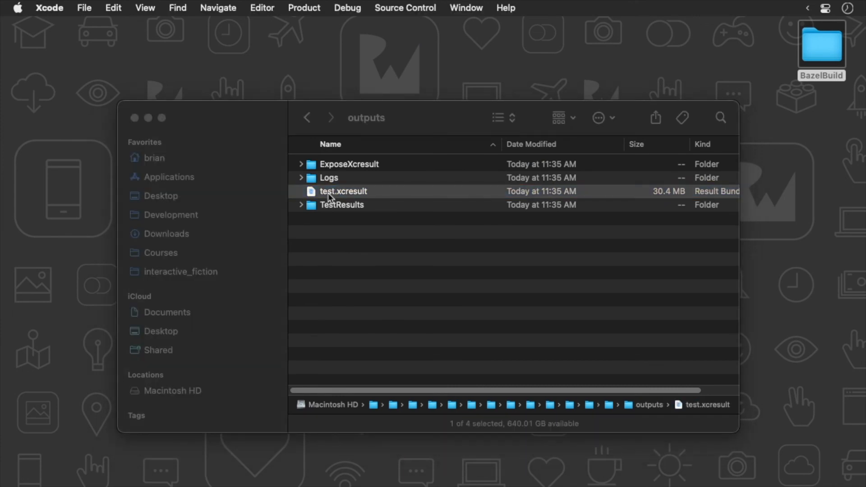
- Inspect testScorePositive failing 95 vs 195, fix the expectation to 95, and rerun bazel test
{"action": "double_click", "coordinate": [343, 191]}
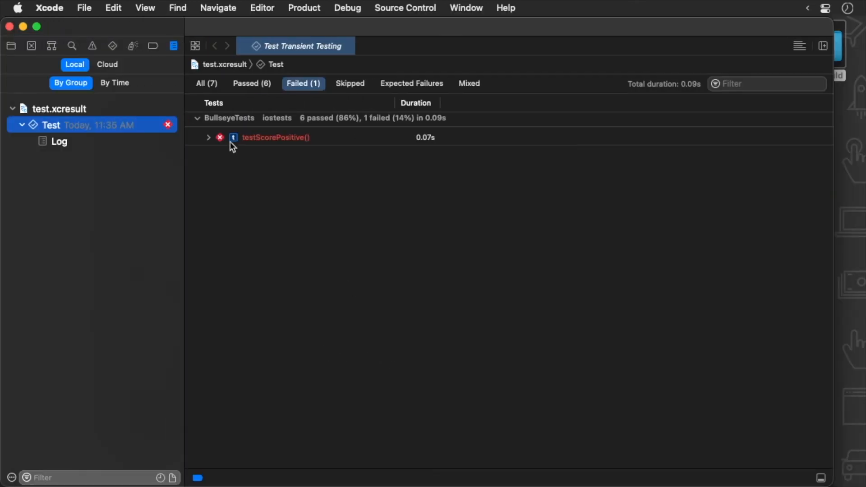
{"action": "left_click", "coordinate": [208, 137]}
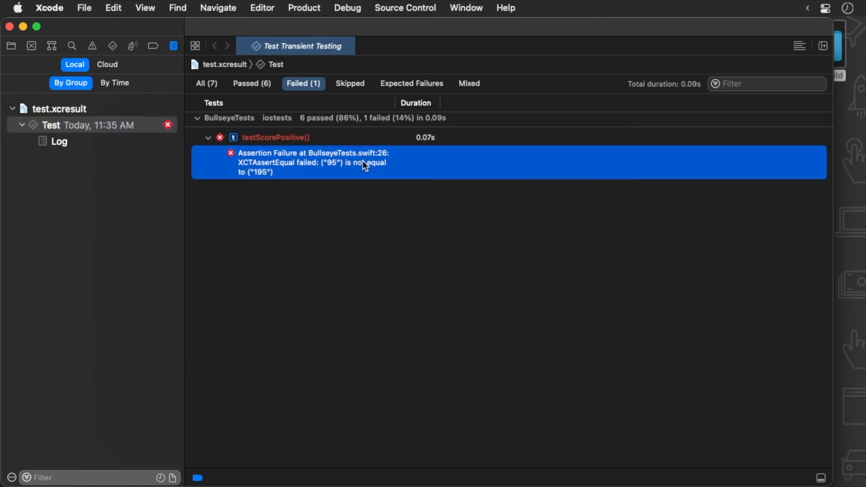
{"action": "mouse_move", "coordinate": [281, 176]}
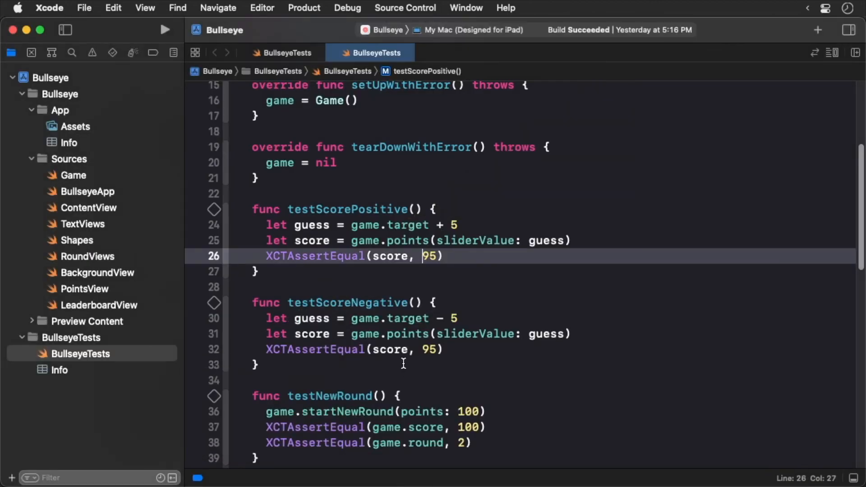
{"action": "mouse_move", "coordinate": [360, 317]}
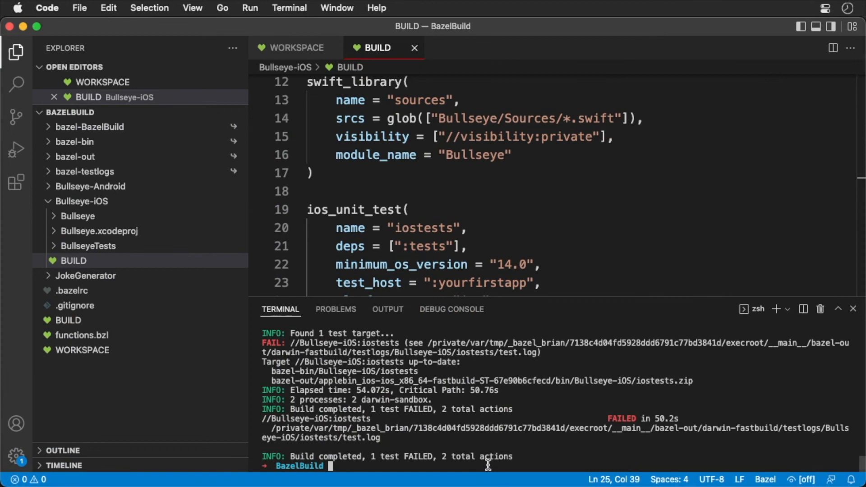
{"action": "type", "text": "bazel test //Bullseye-iOS:iostests"}
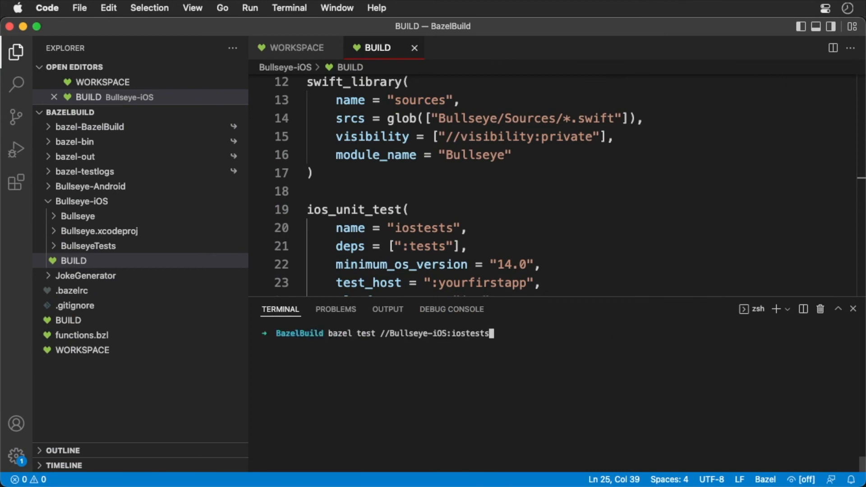